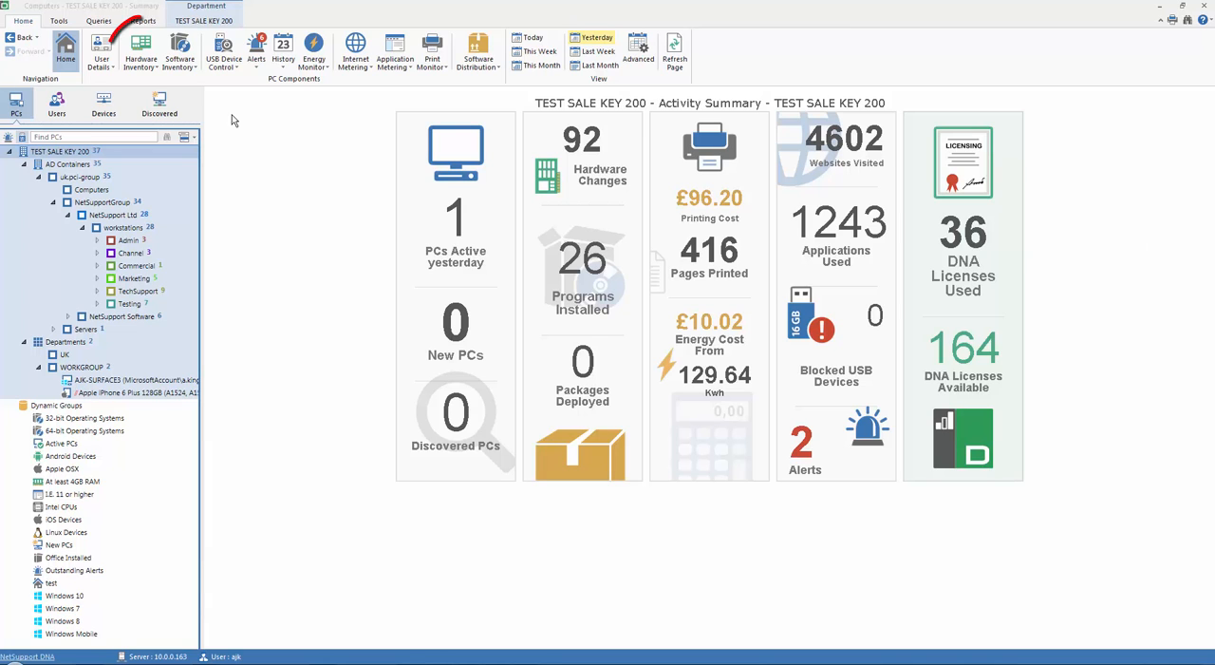
Show the company-wide CPU hardware inventory chart for TEST SALE KEY 200.
click(139, 52)
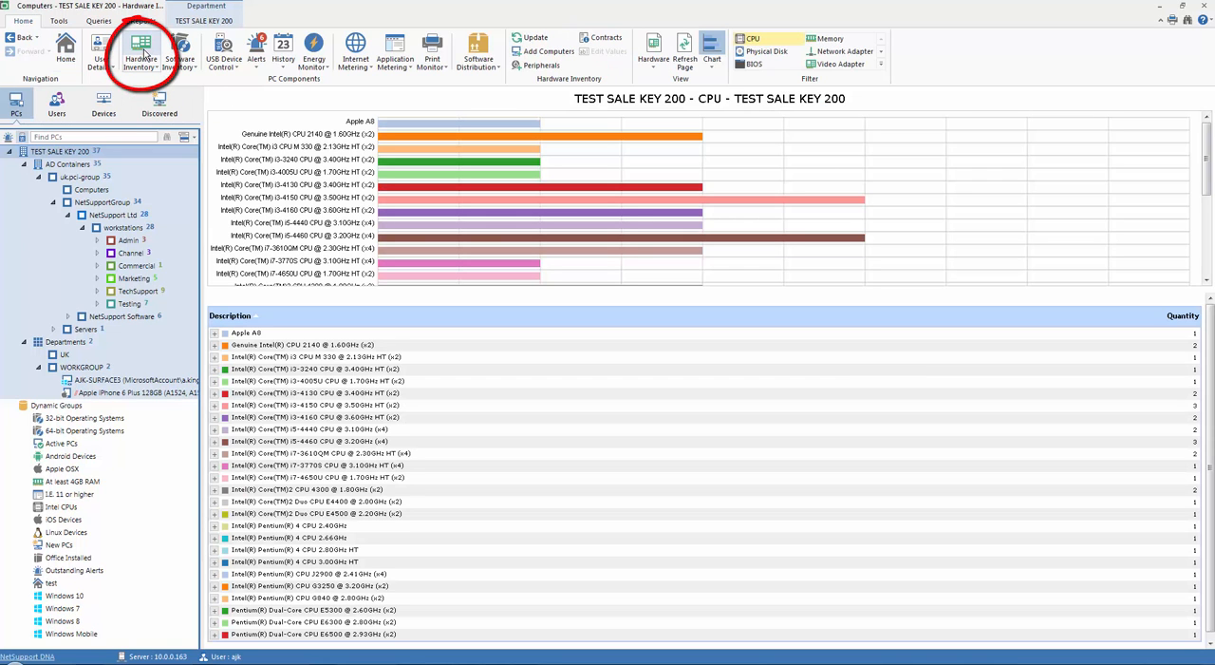
mouse_move(158, 173)
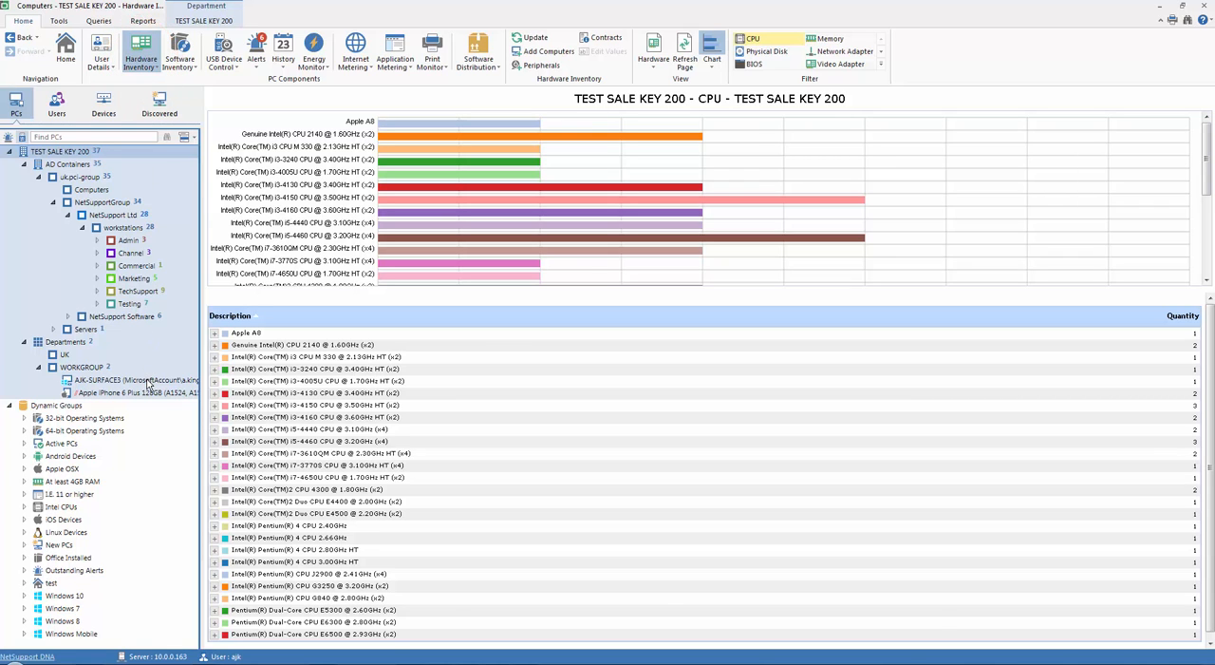
Select AJK-SURFACE3 under WORKGROUP and view its hardware summary.
click(133, 379)
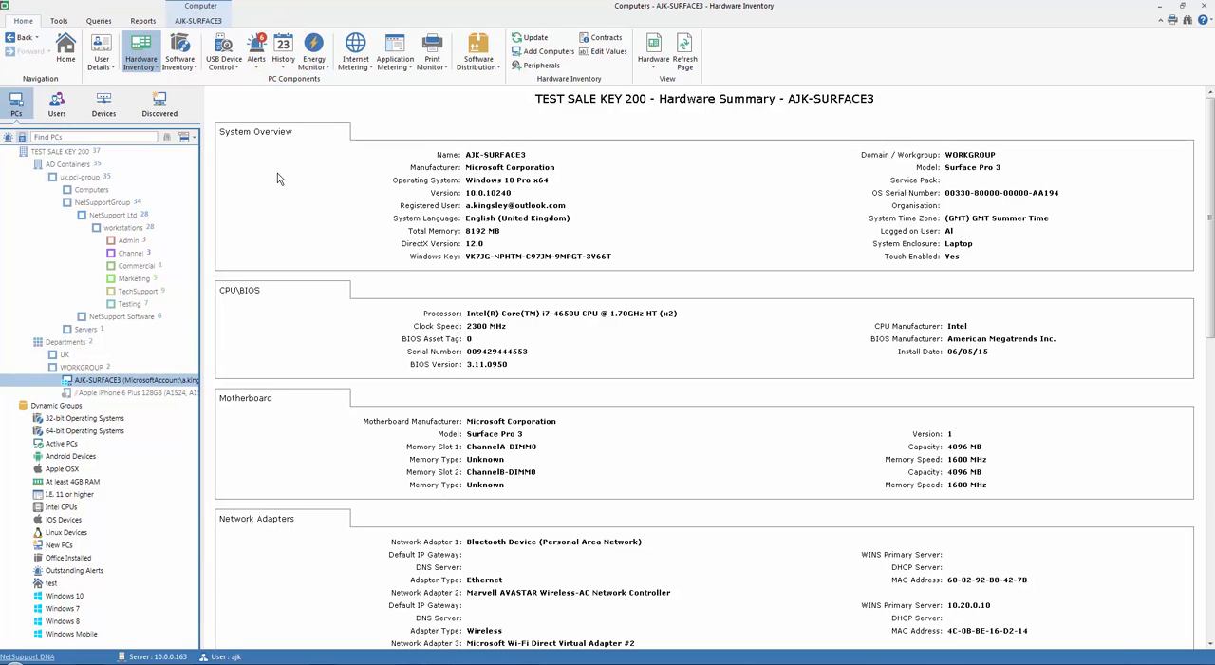
mouse_move(254, 160)
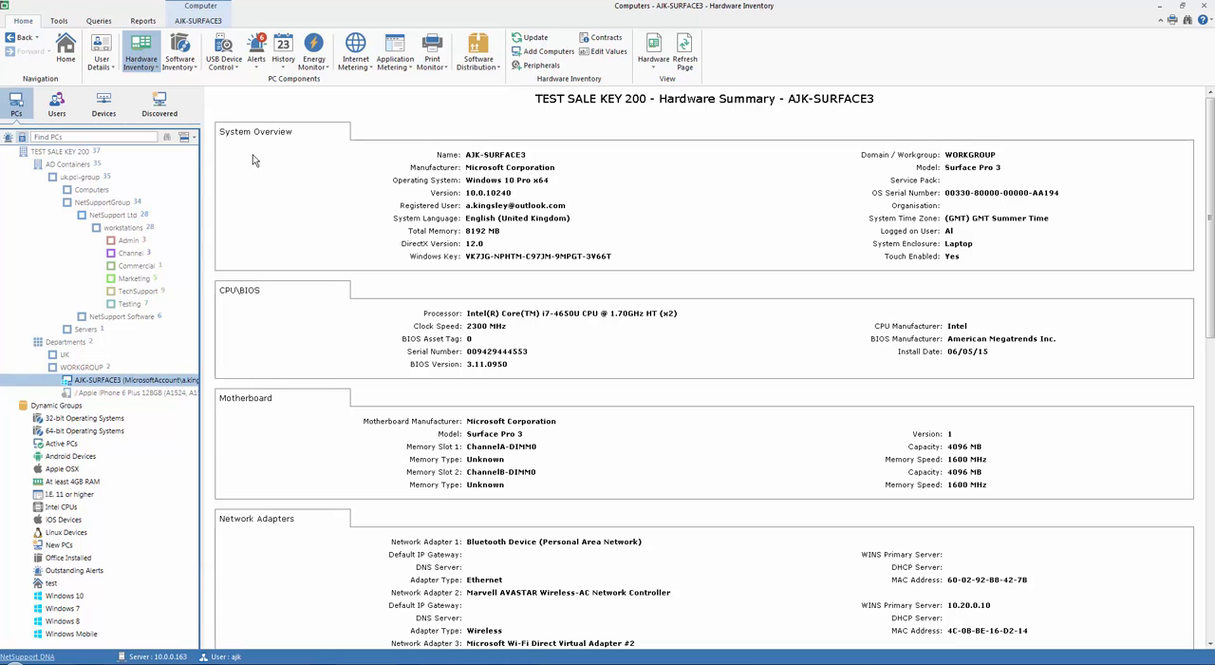
click(64, 52)
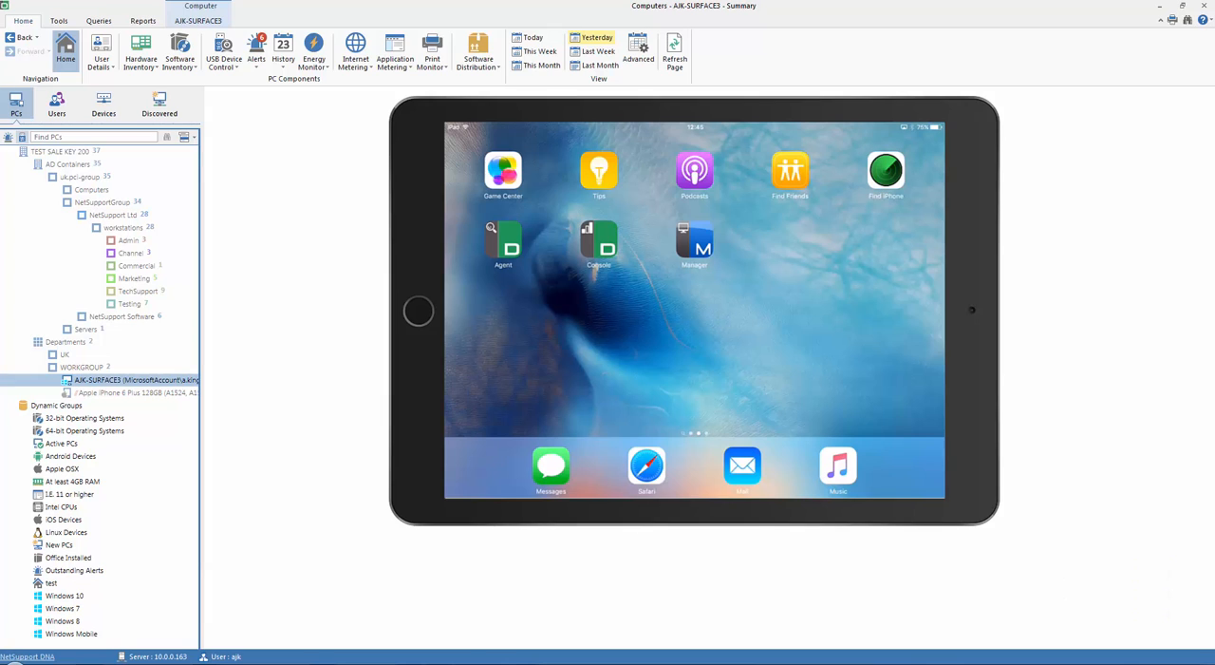
Launch the iPad DNA Console app and sign in to the server.
click(598, 242)
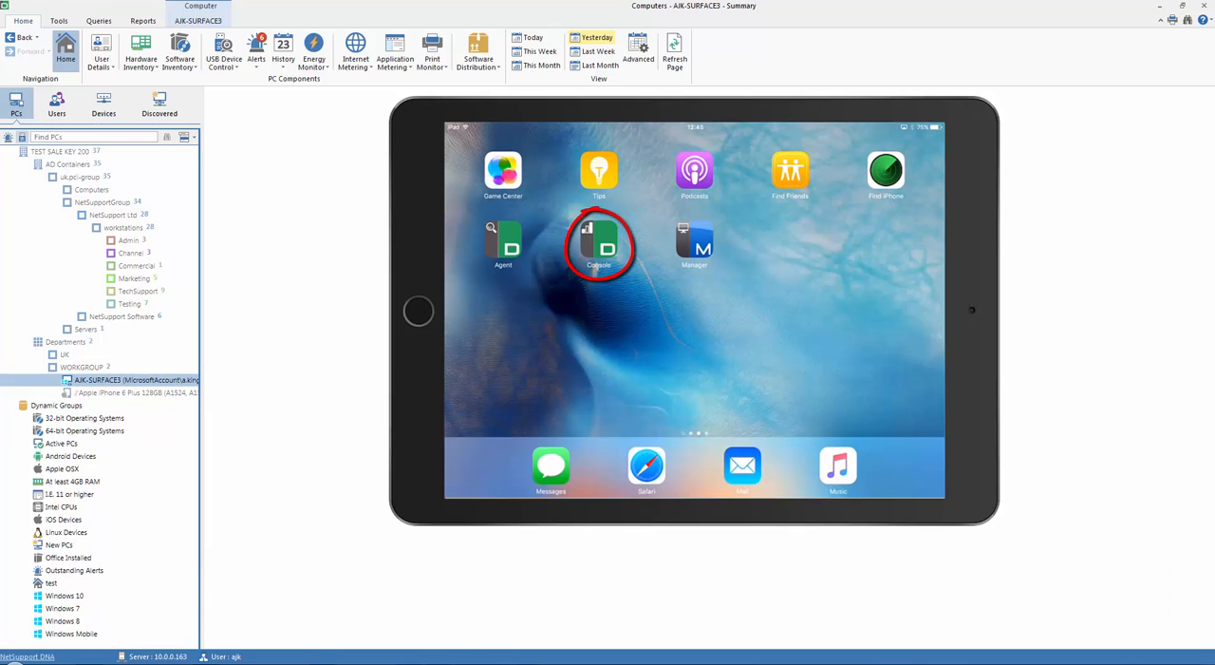
click(598, 245)
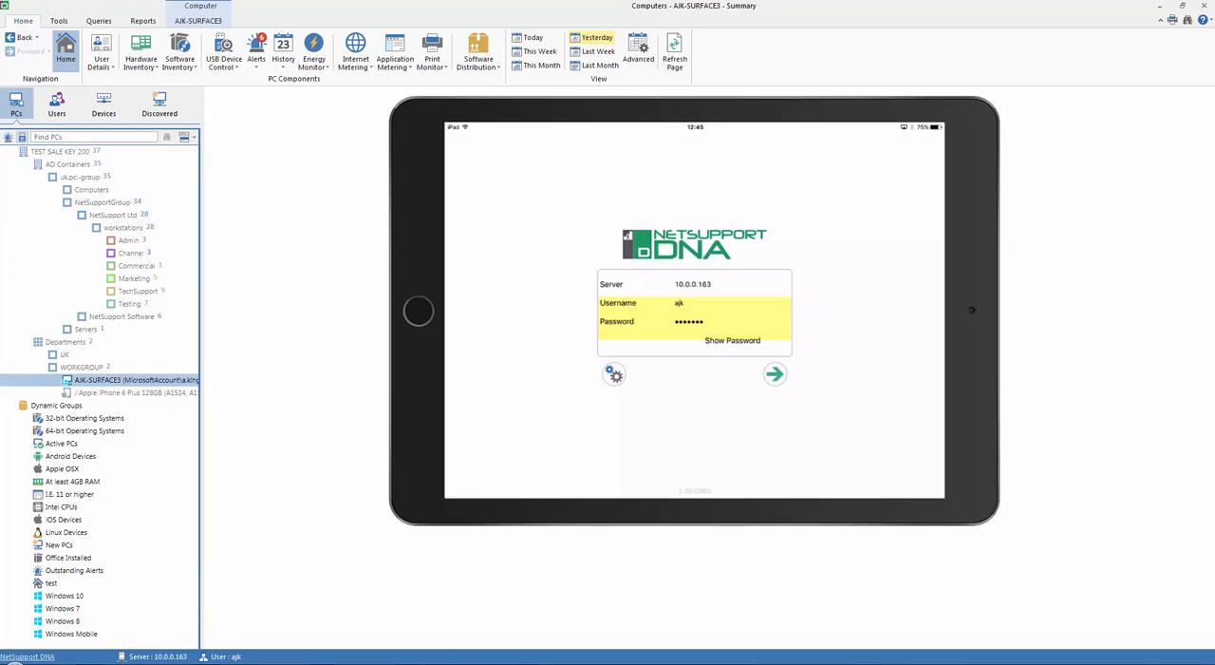
click(775, 373)
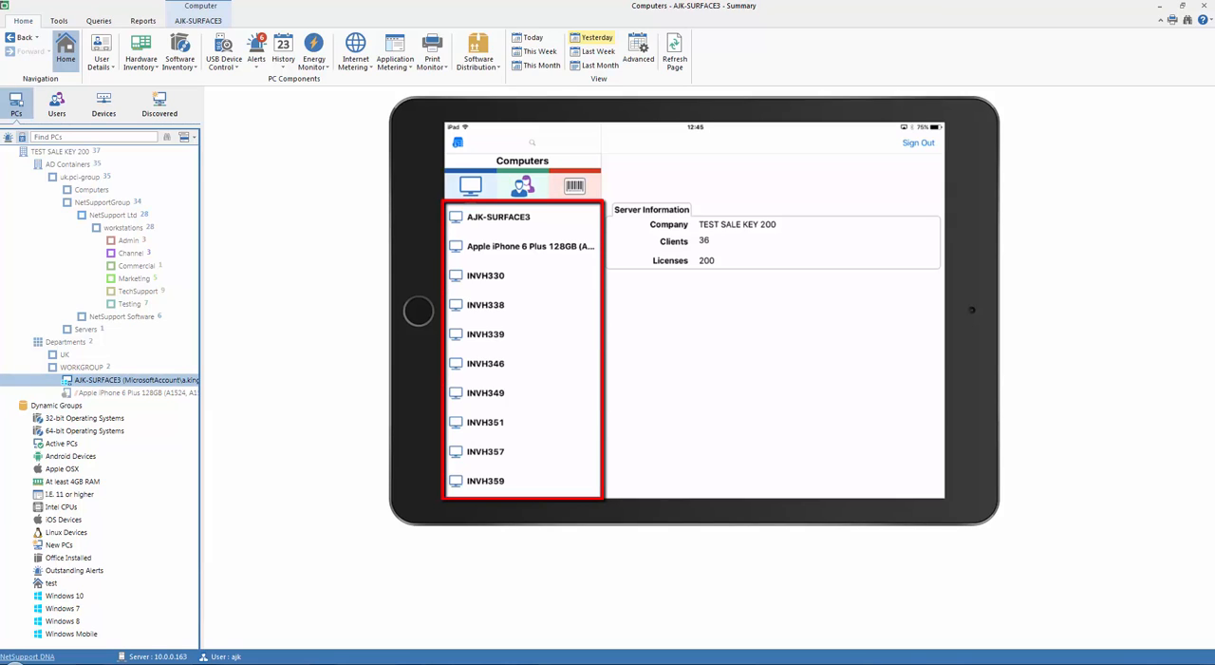
Search for 'invh33', view INVH339's hardware details, then clear the search.
scroll(down, 3)
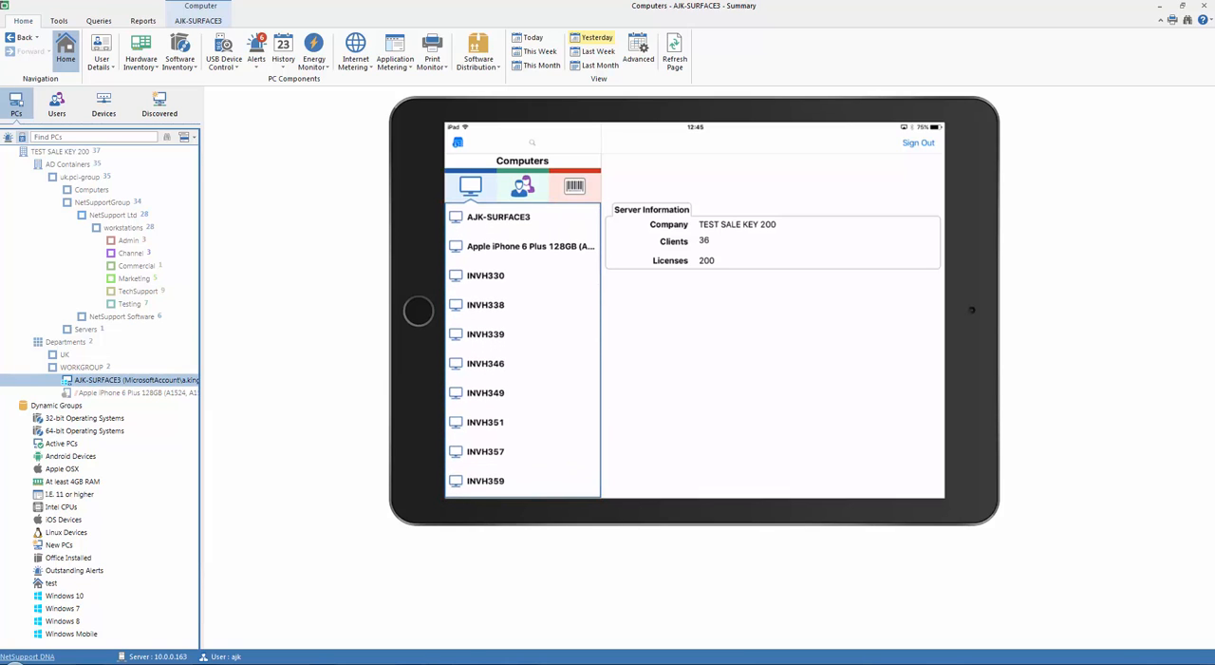
click(532, 143)
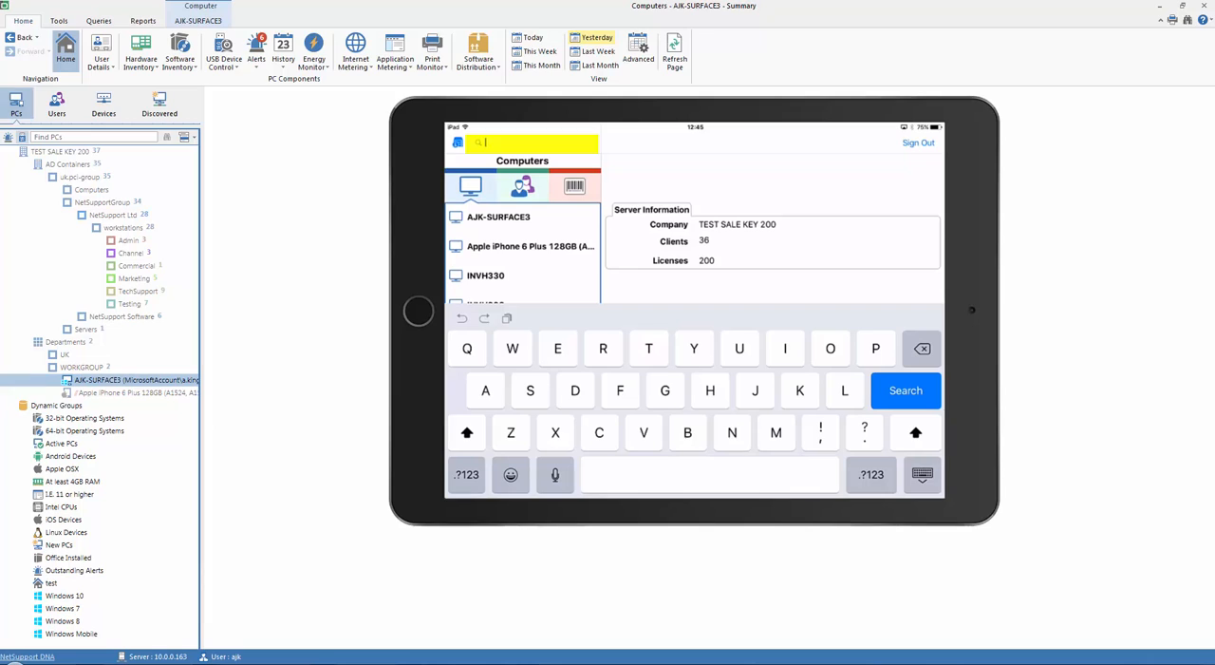
text(invh)
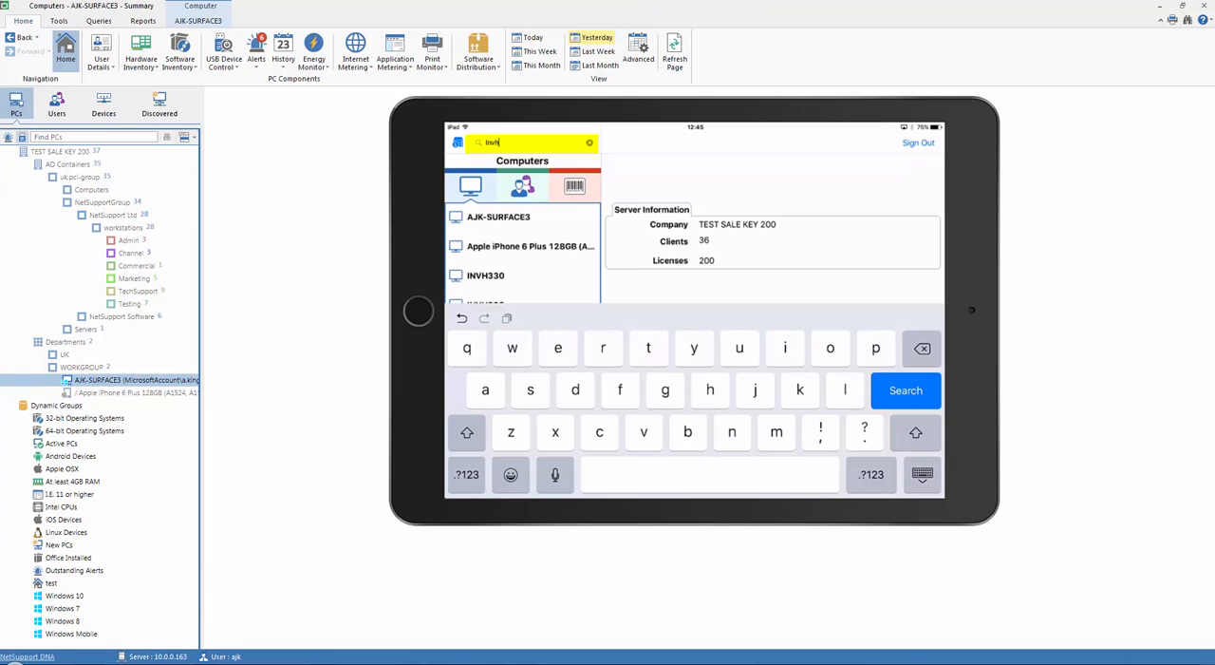
click(466, 474)
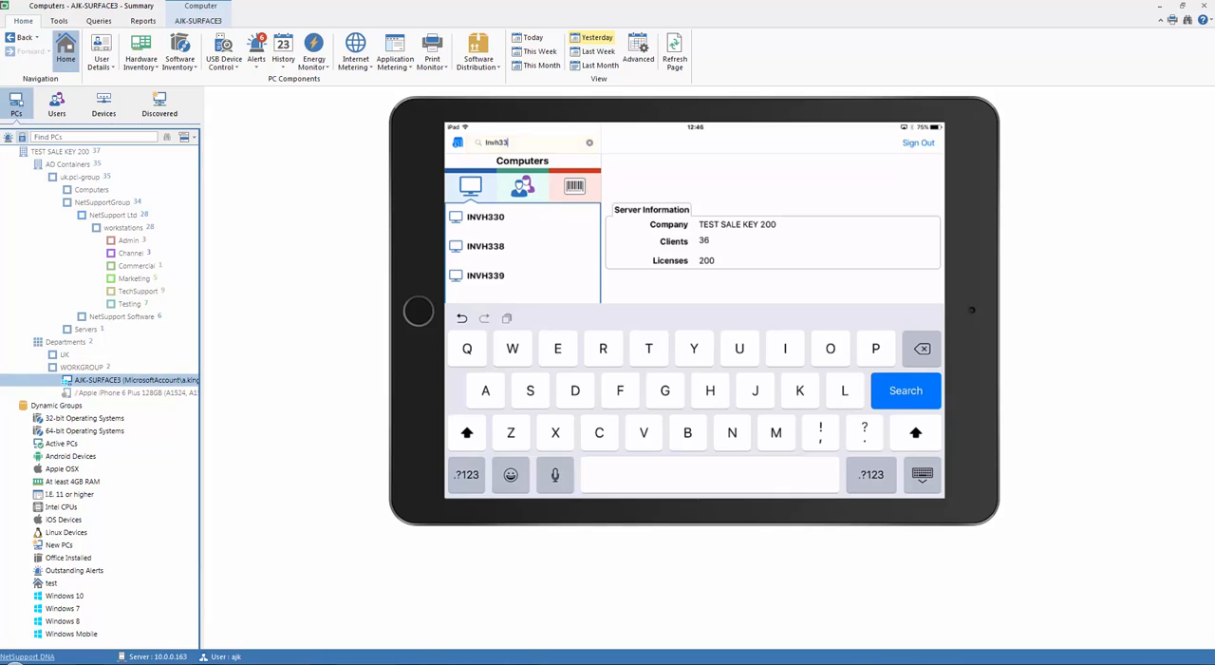
click(485, 216)
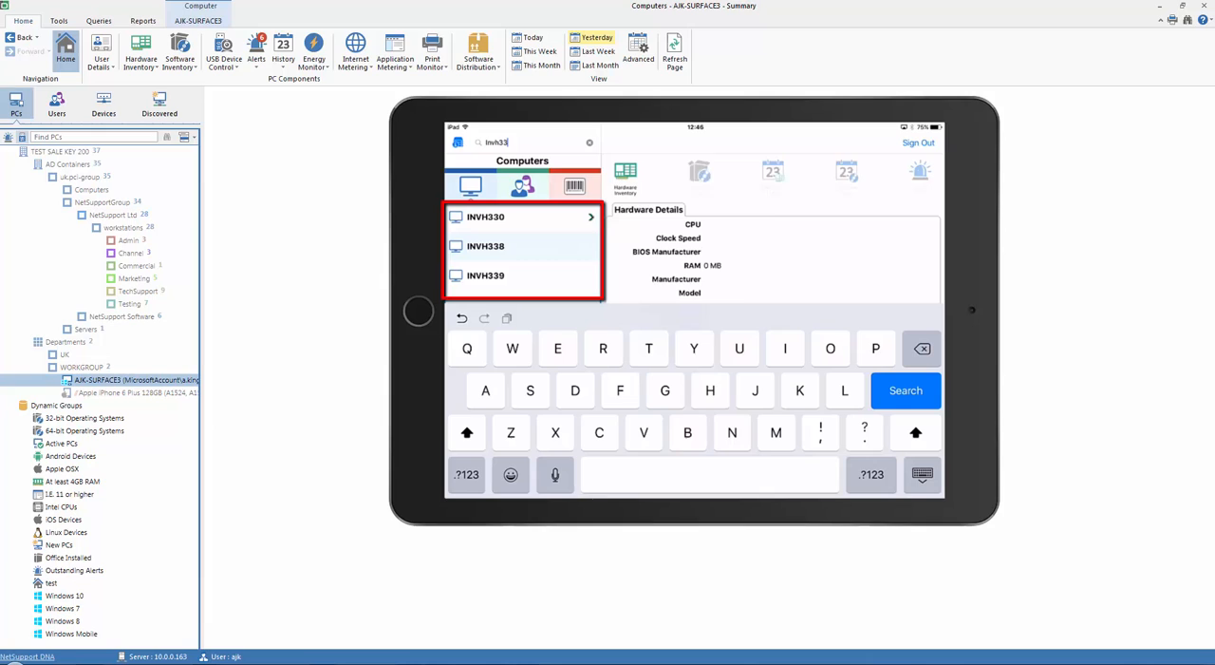
click(486, 275)
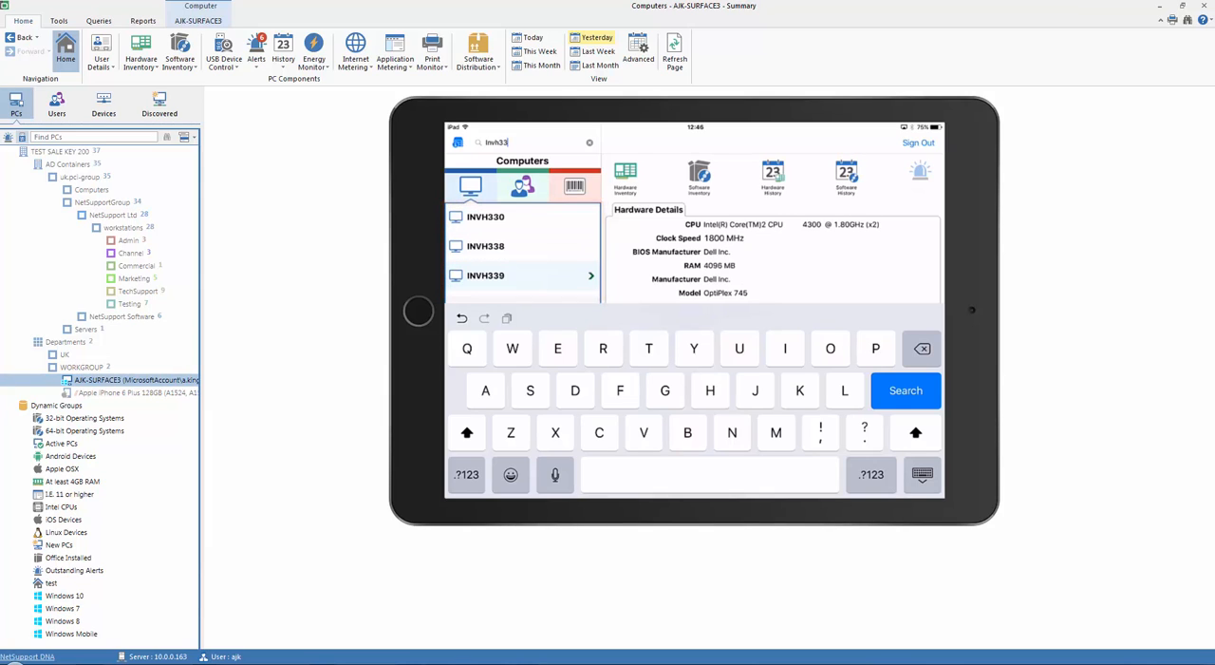
click(904, 390)
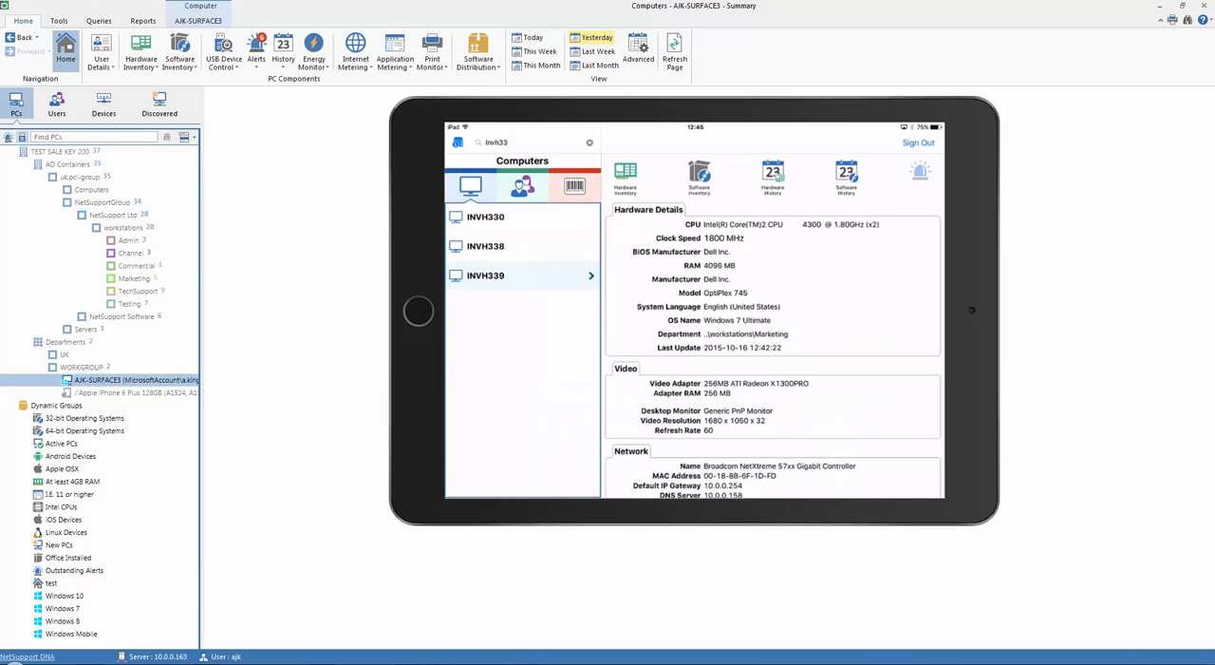
click(522, 141)
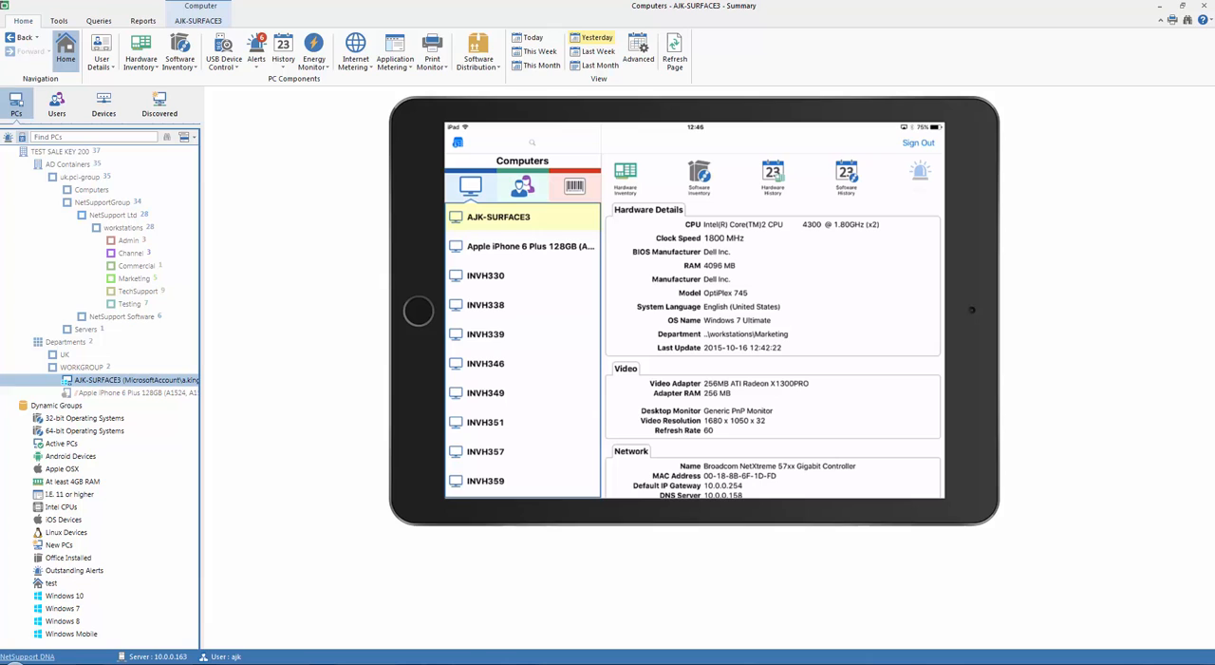
View AJK-SURFACE3's hardware details, including CPU, RAM, OS and video adapters.
click(522, 216)
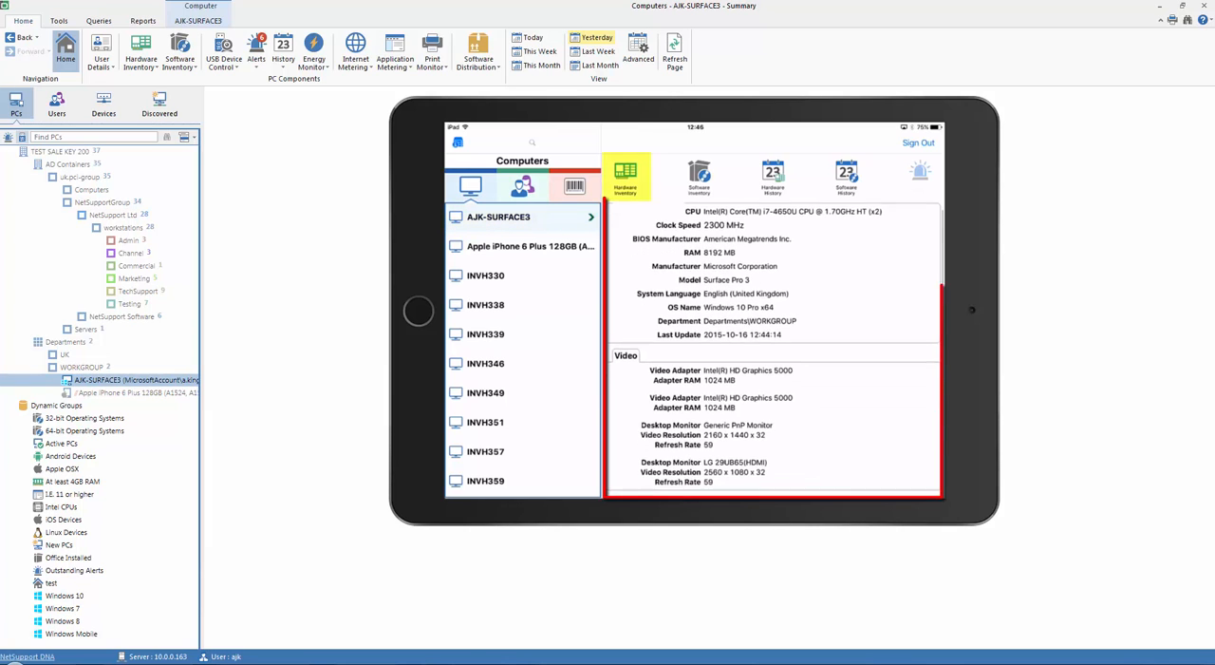
scroll(down, 3)
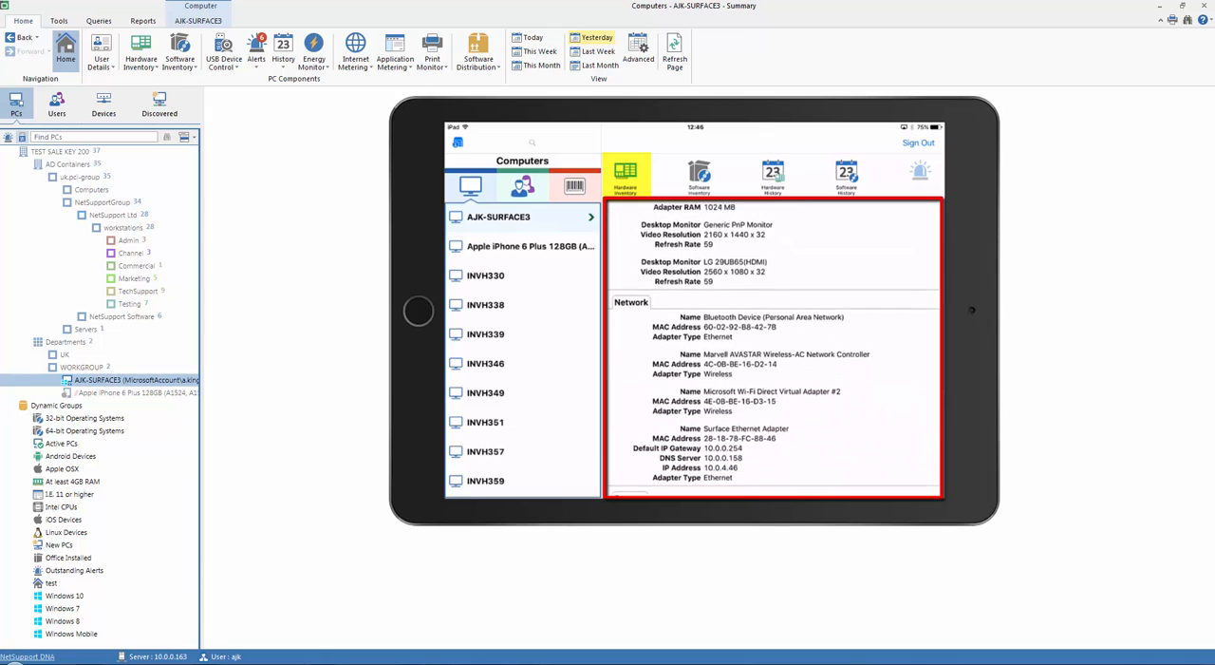
scroll(down, 3)
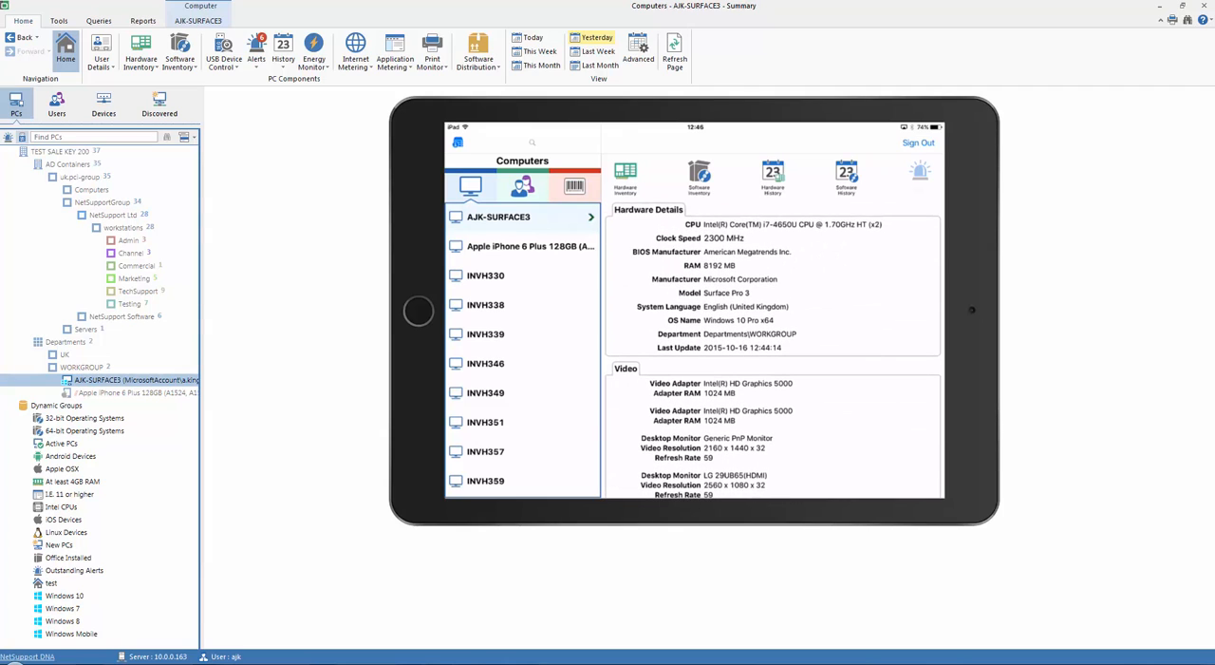
mouse_move(700, 176)
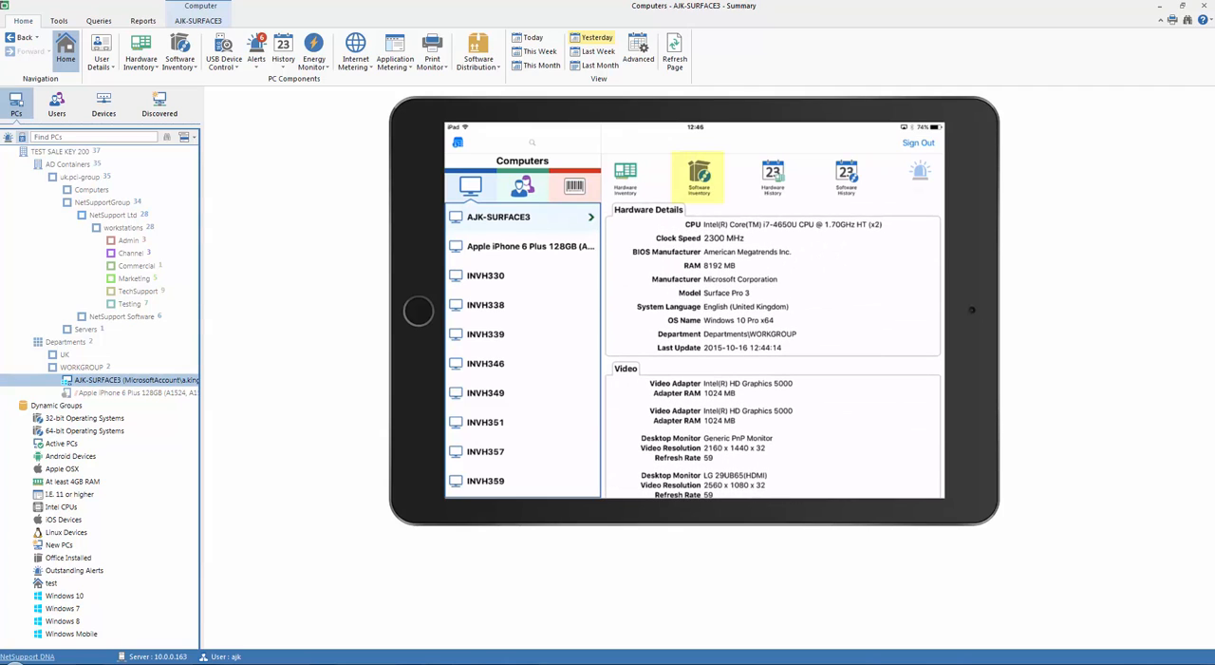
click(700, 176)
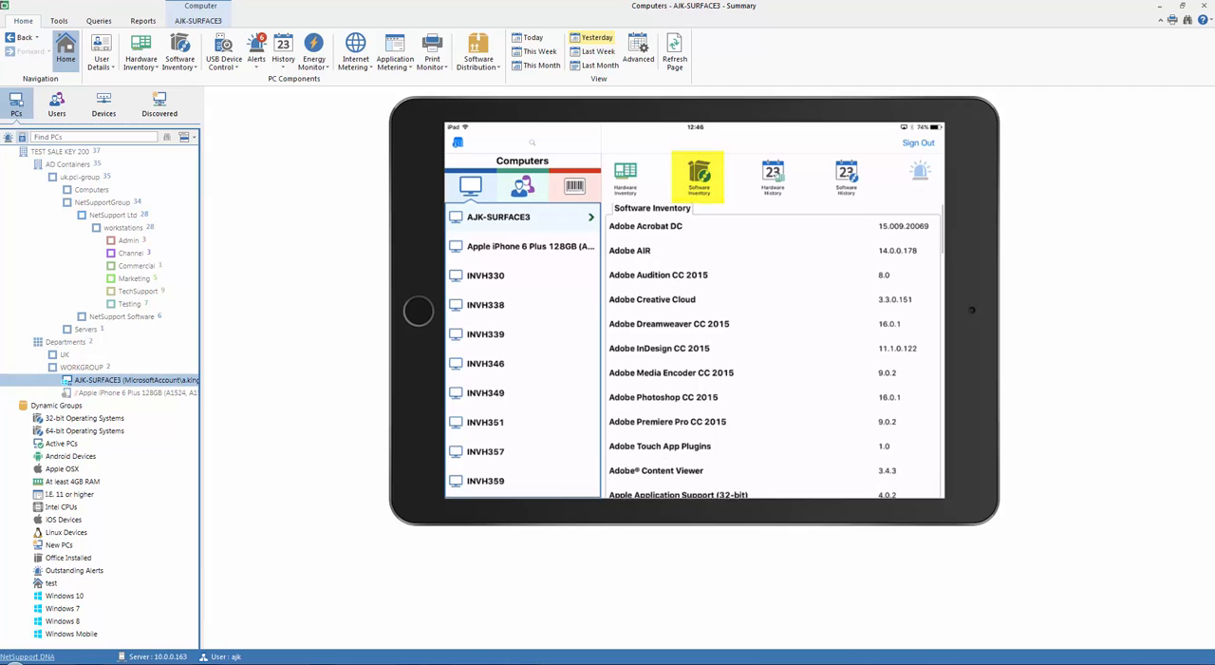
scroll(down, 3)
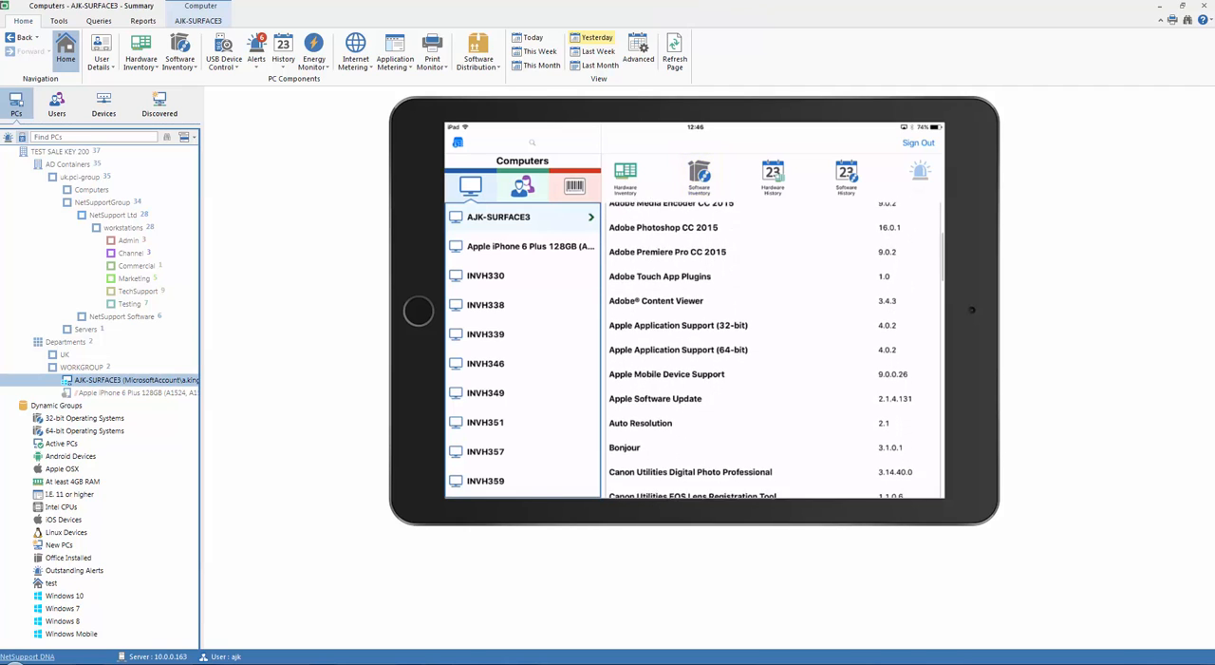
scroll(down, 3)
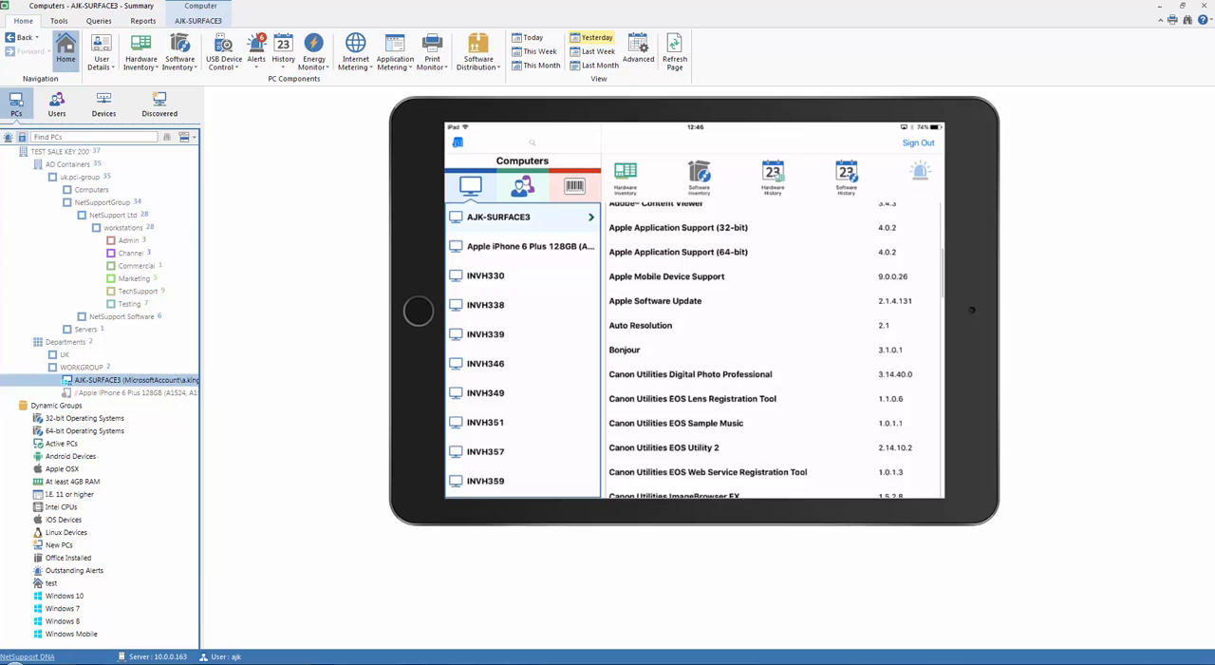
scroll(up, 3)
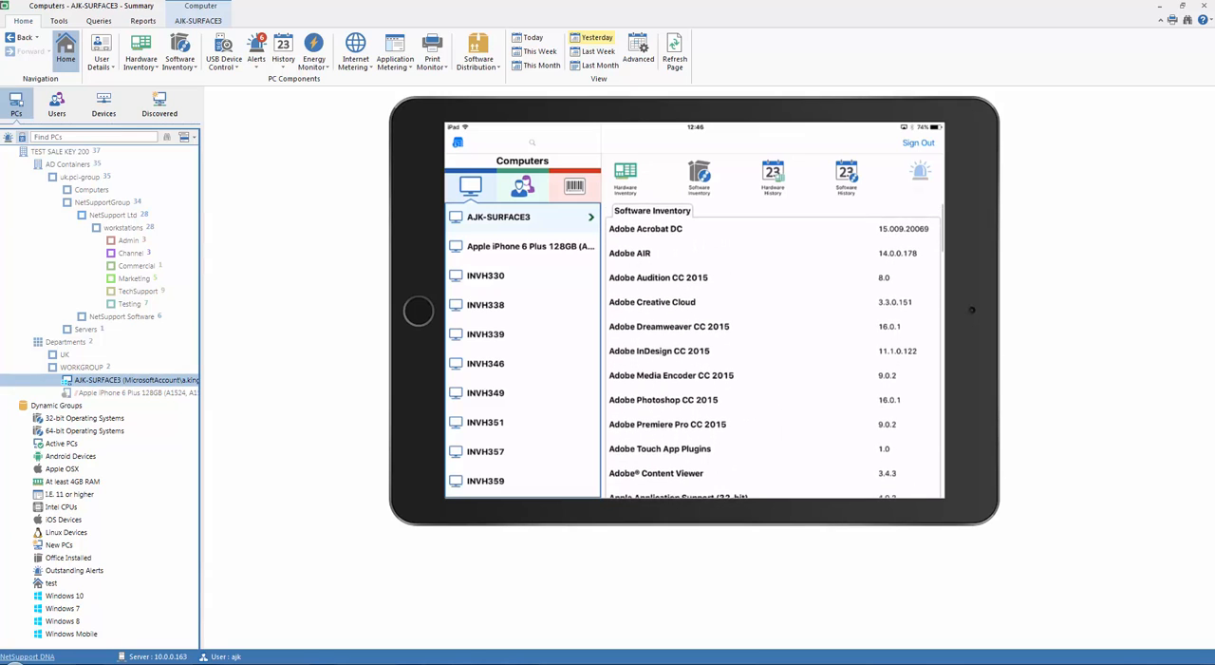
click(773, 176)
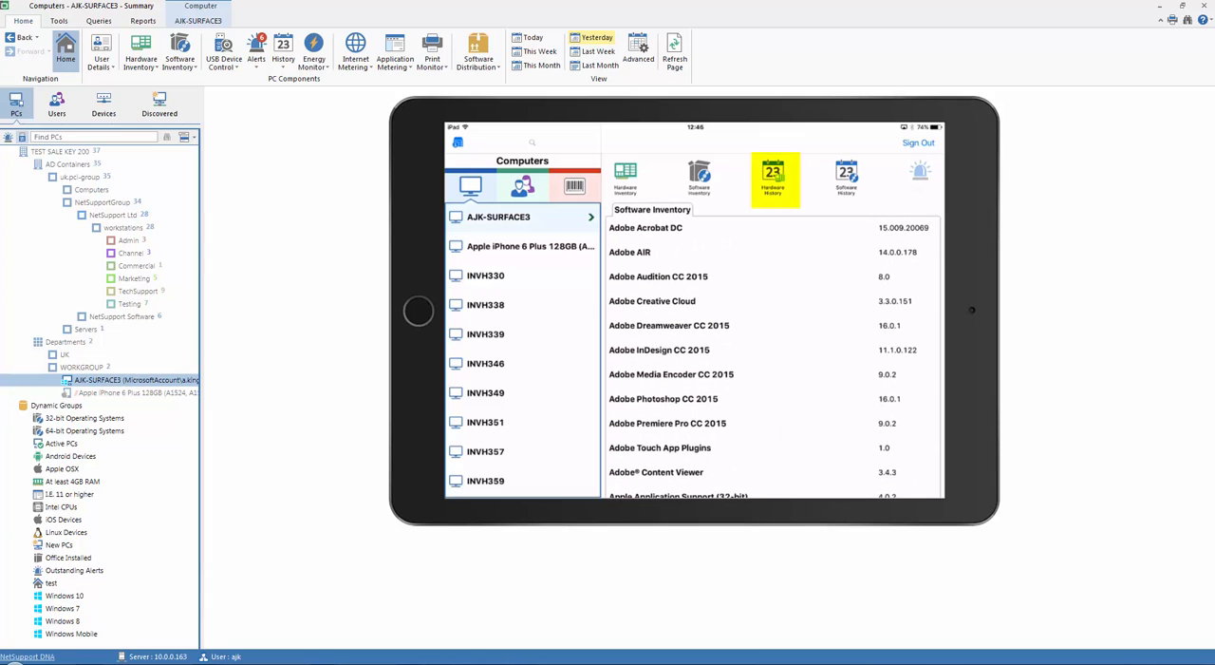
click(774, 178)
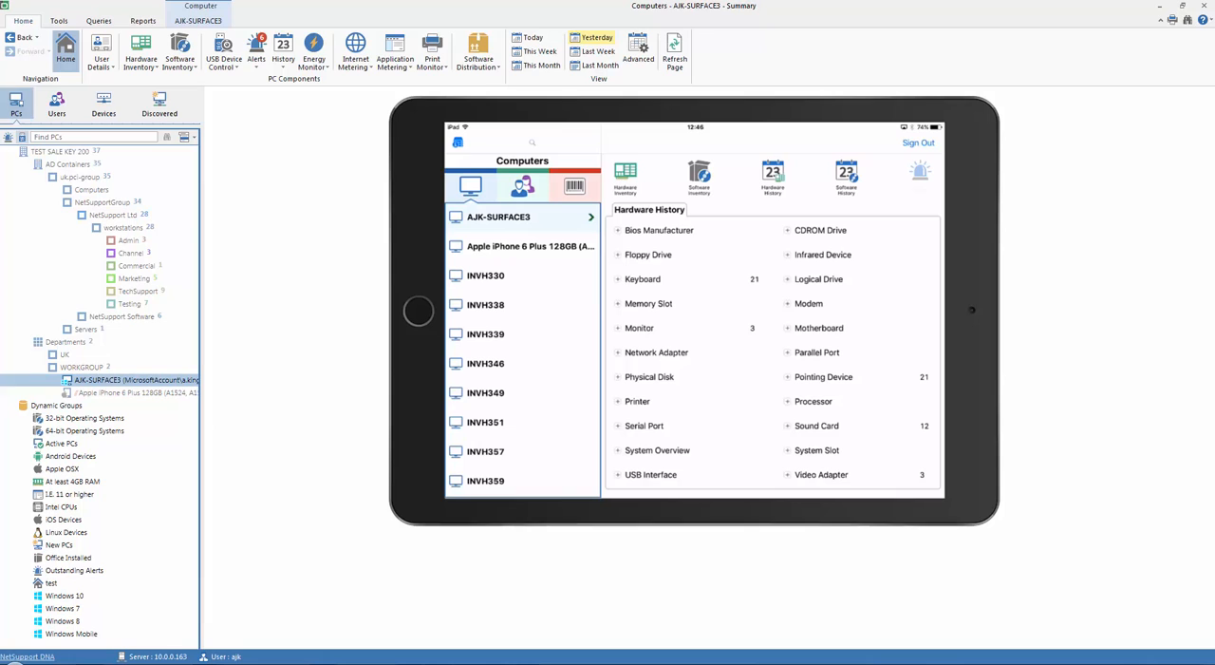
click(846, 176)
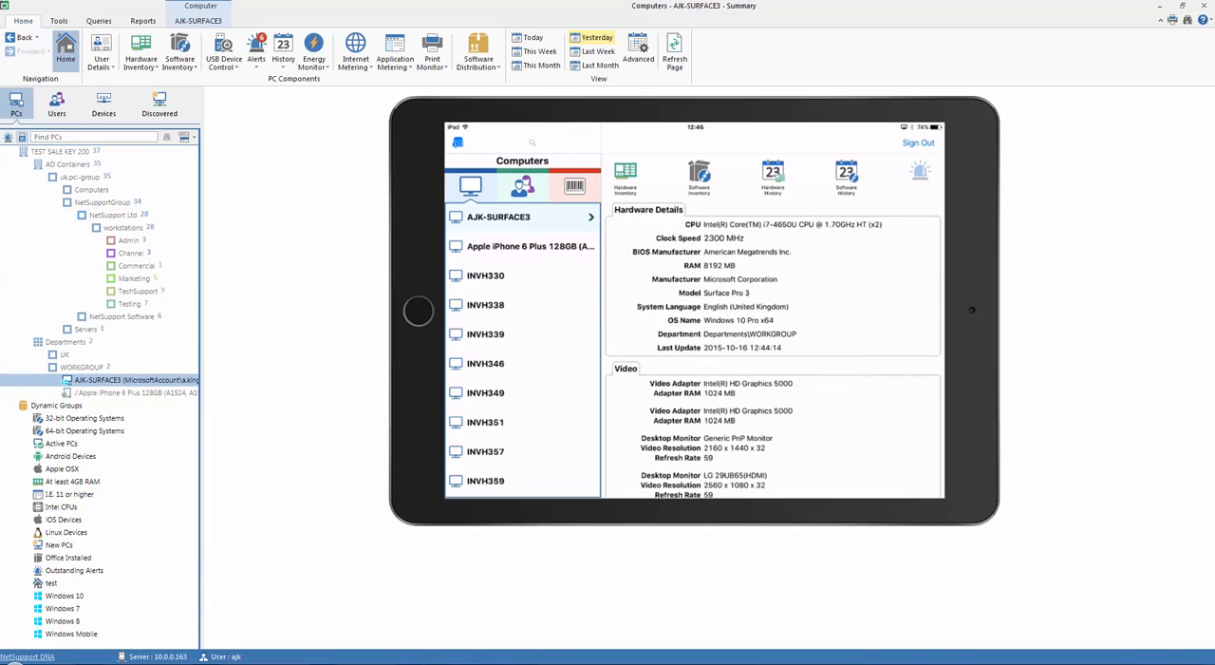
Show the Users list with machine names and last logon times.
click(523, 186)
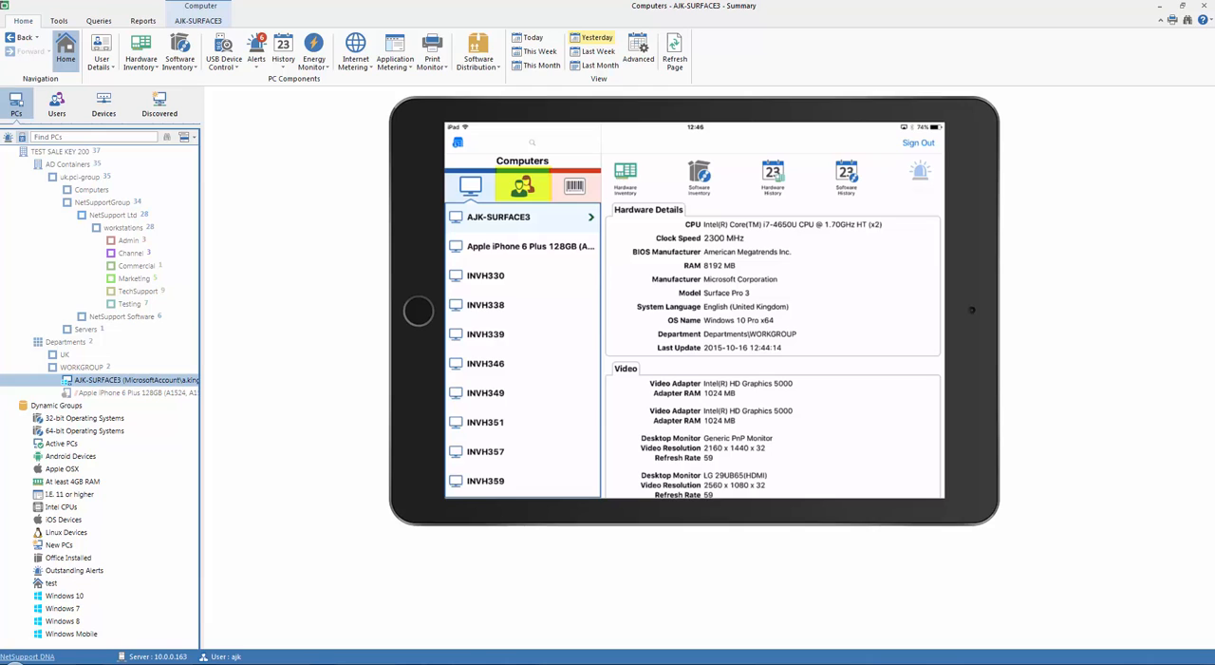
click(524, 185)
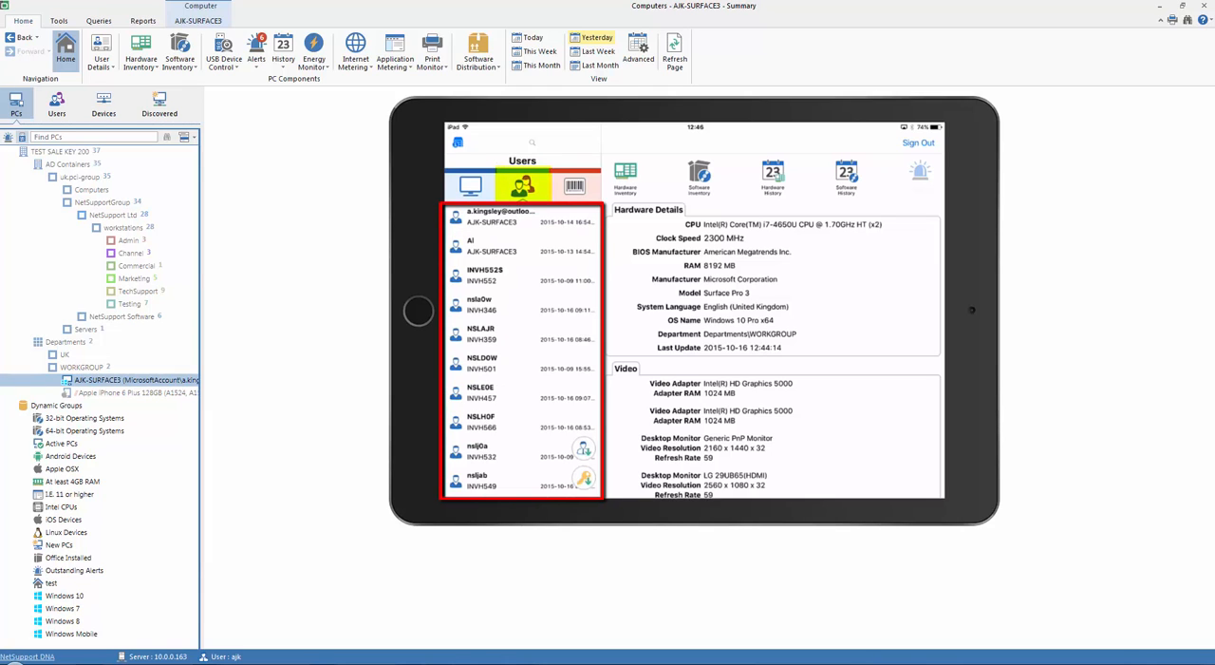
scroll(down, 3)
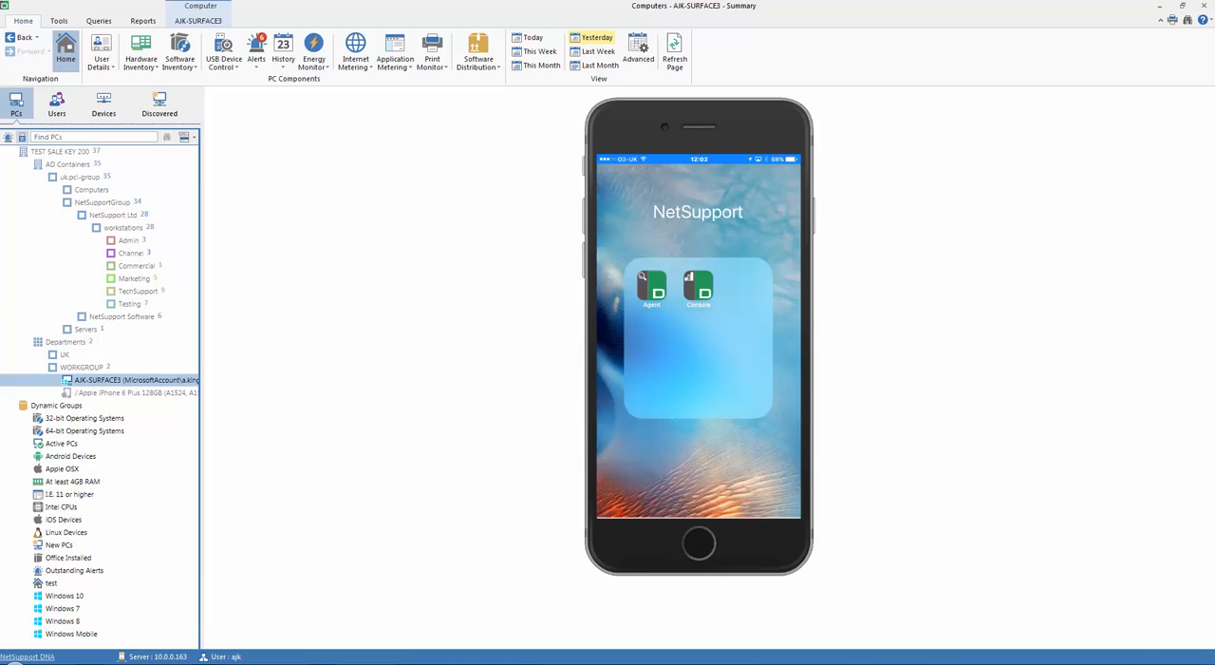
Sign in to the iPhone DNA Console and view AJK-SURFACE3's hardware details.
click(653, 285)
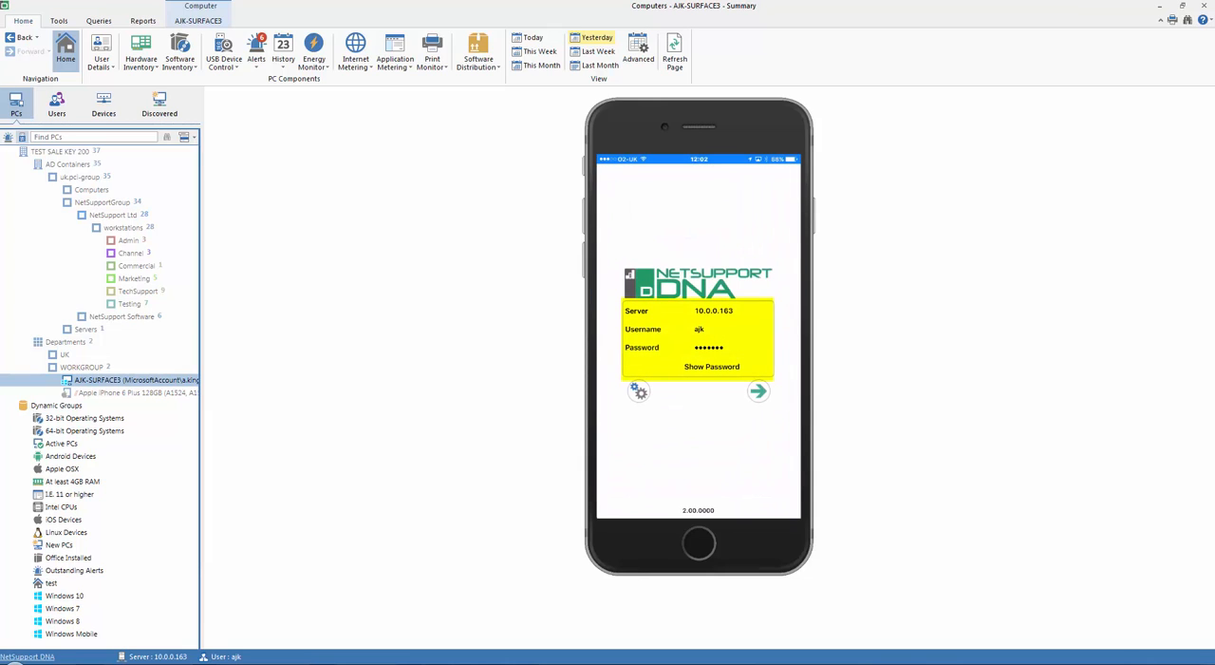
click(757, 390)
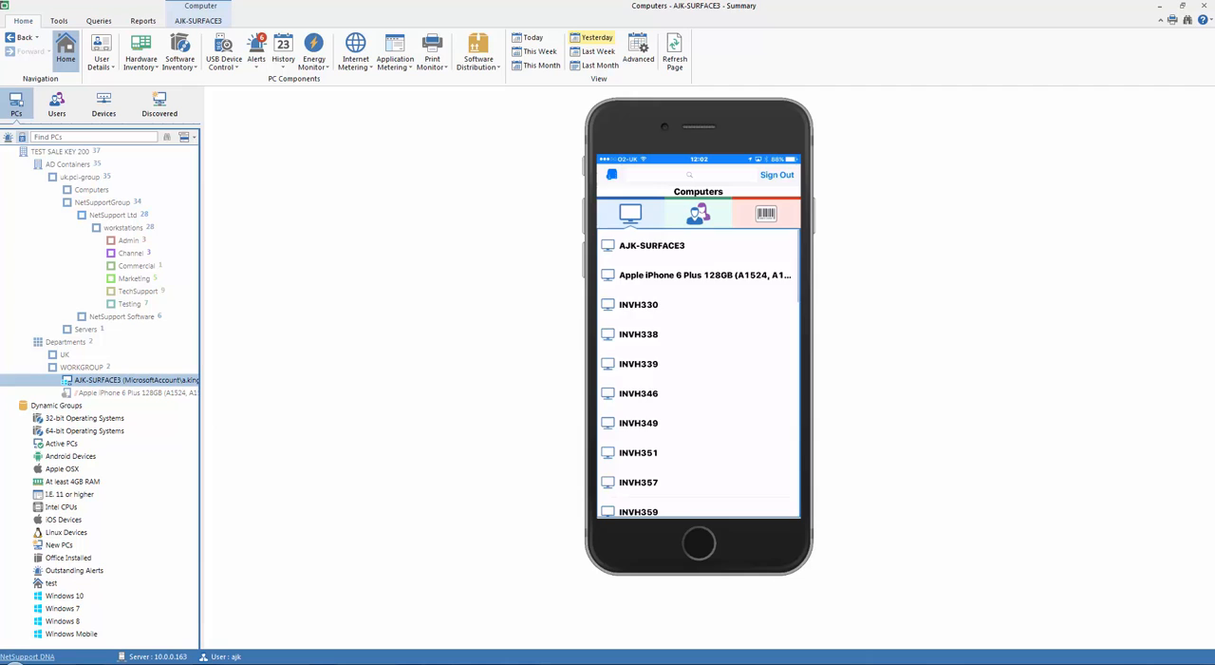
click(653, 245)
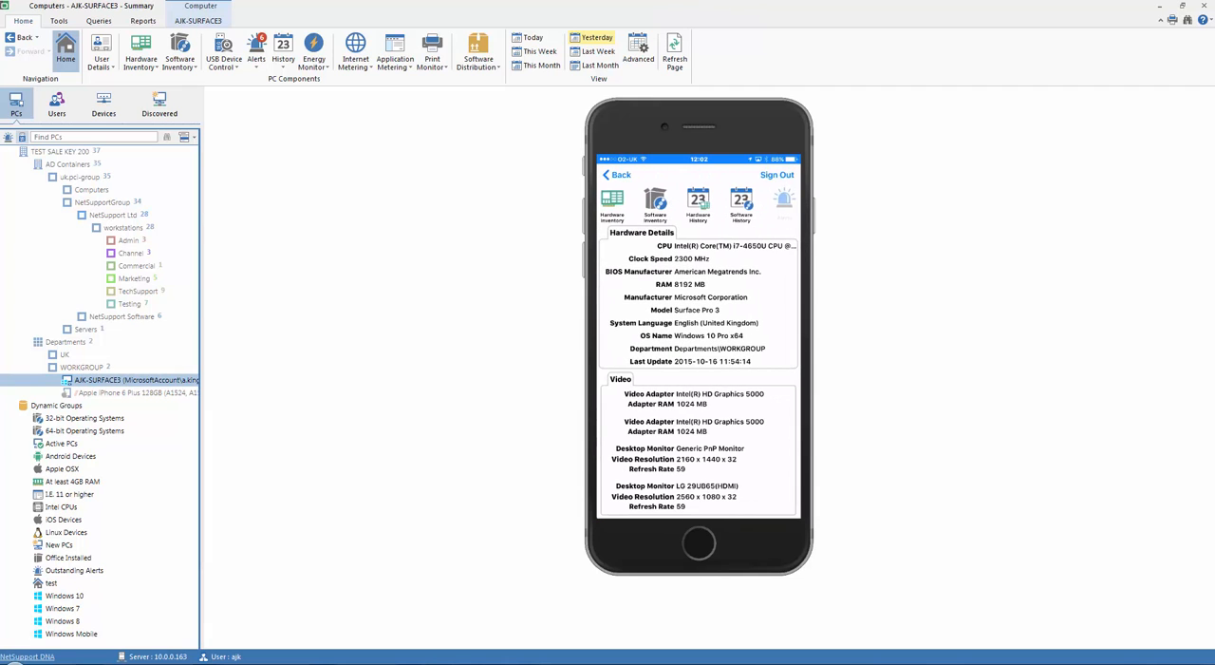
Scroll AJK-SURFACE3's inventory and show its hardware history with change counts.
scroll(down, 3)
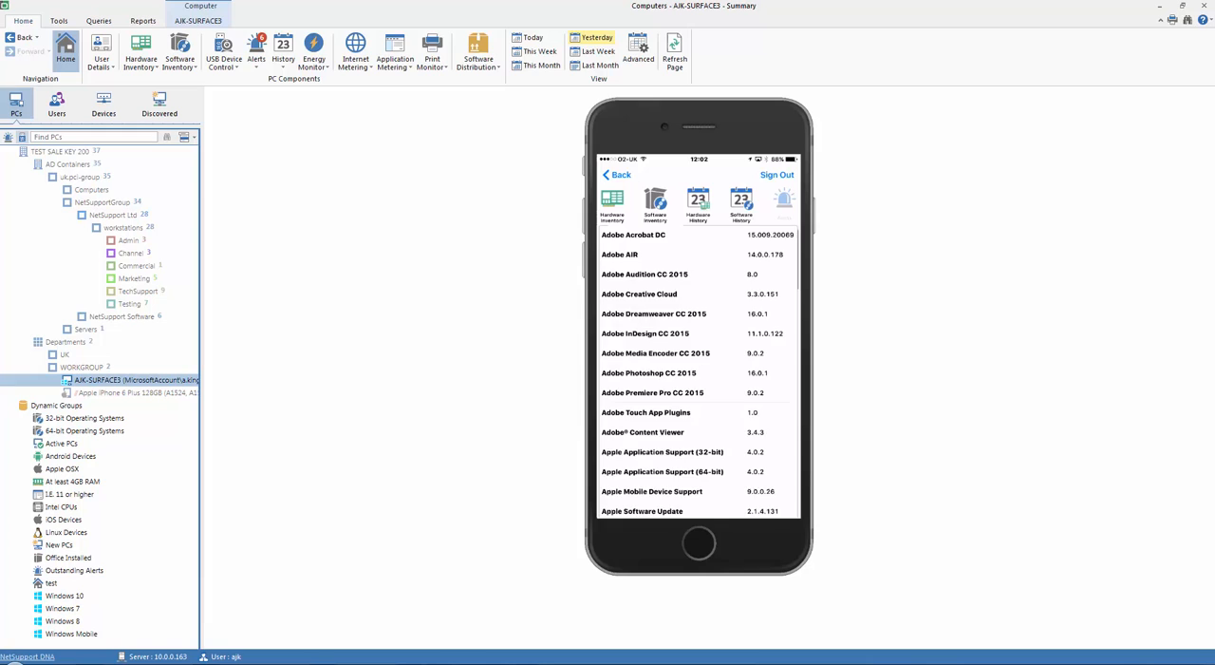
click(698, 202)
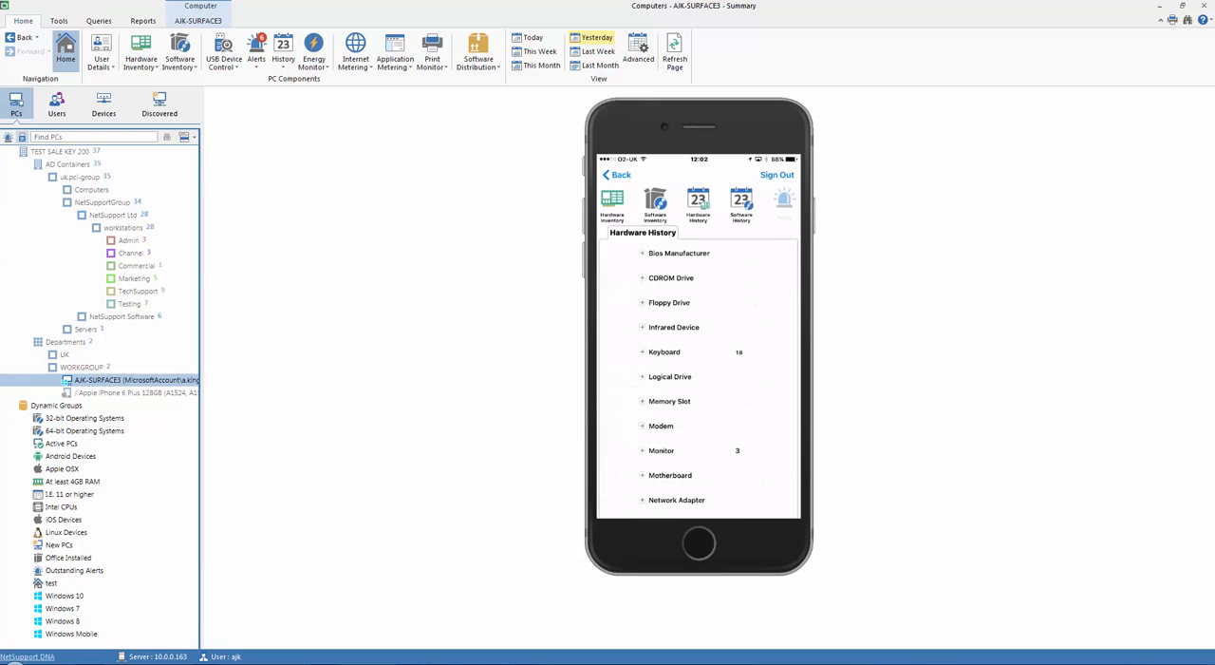
Review and dismiss the Keyboard change log, then show the Users list.
click(663, 352)
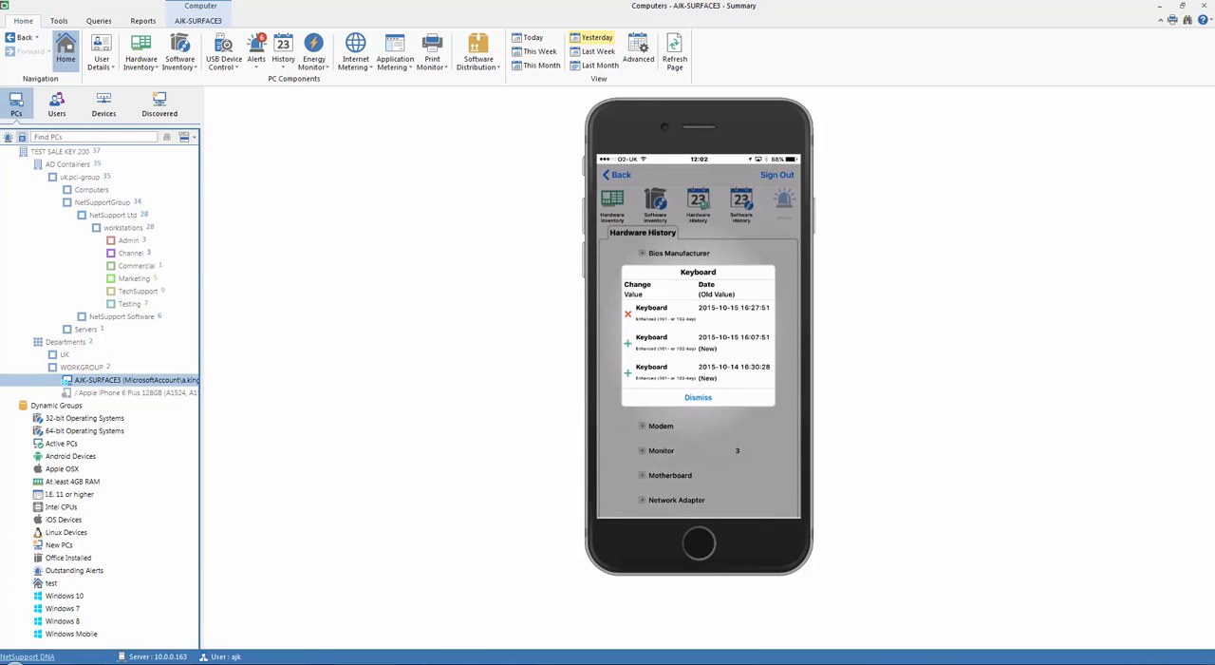
click(697, 396)
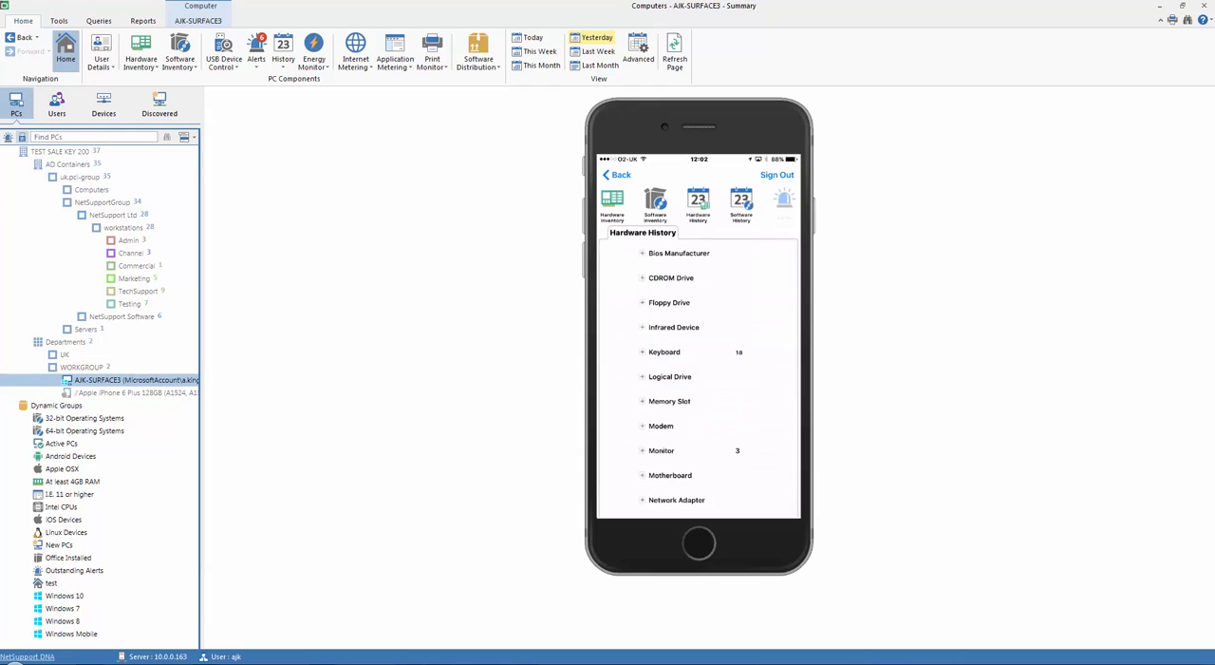
click(740, 203)
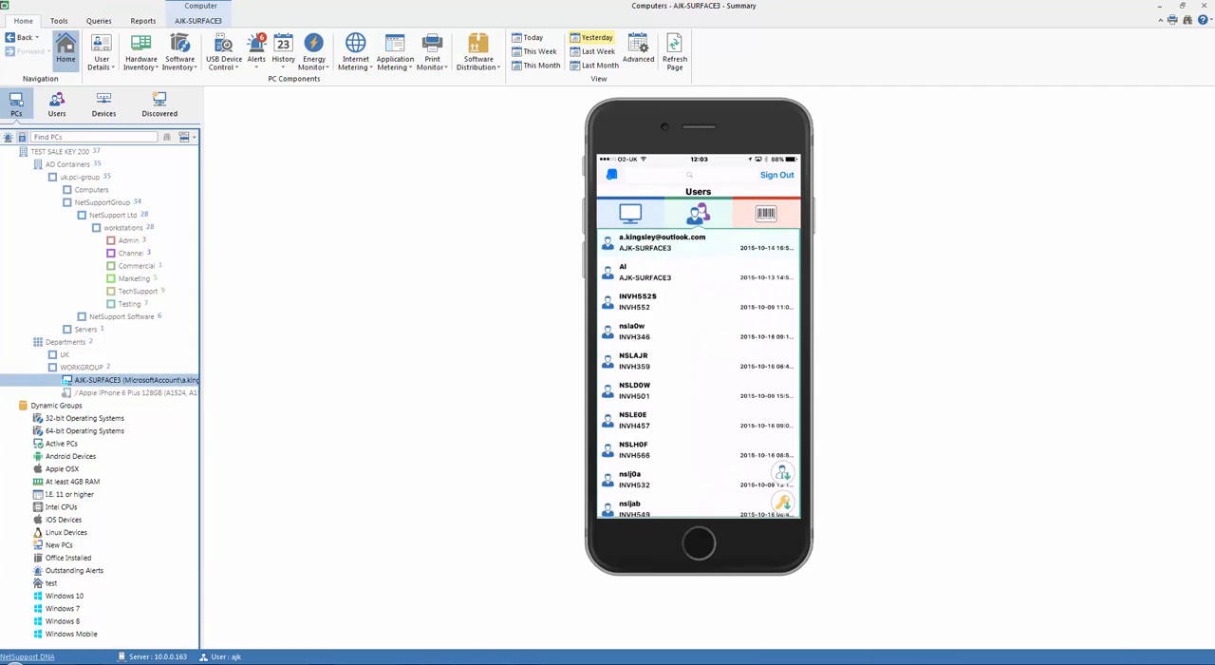
scroll(down, 3)
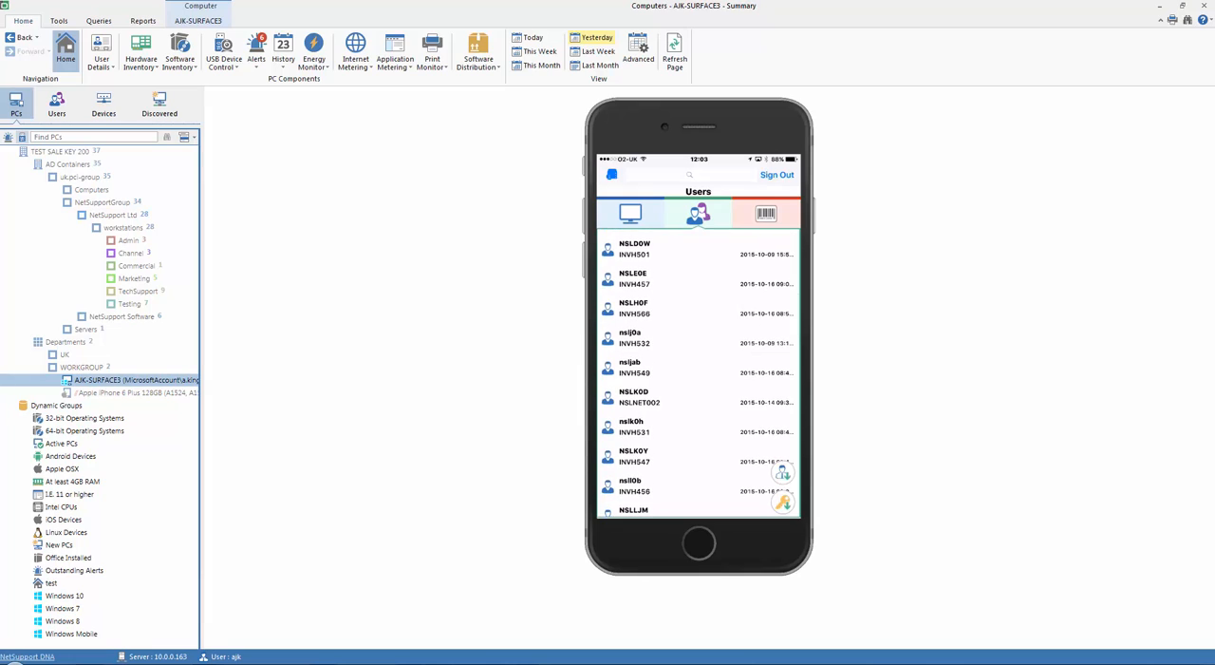